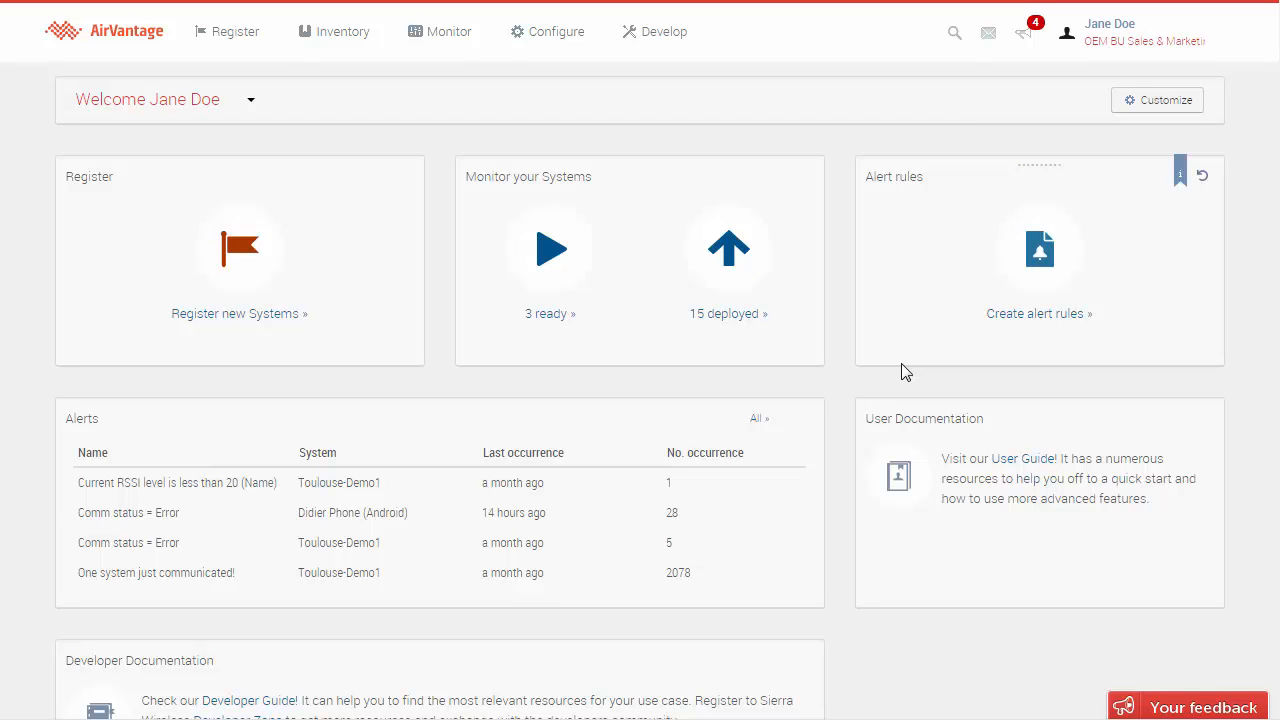
Open Administration from the account menu to view the company's seven users
left_click(1082, 45)
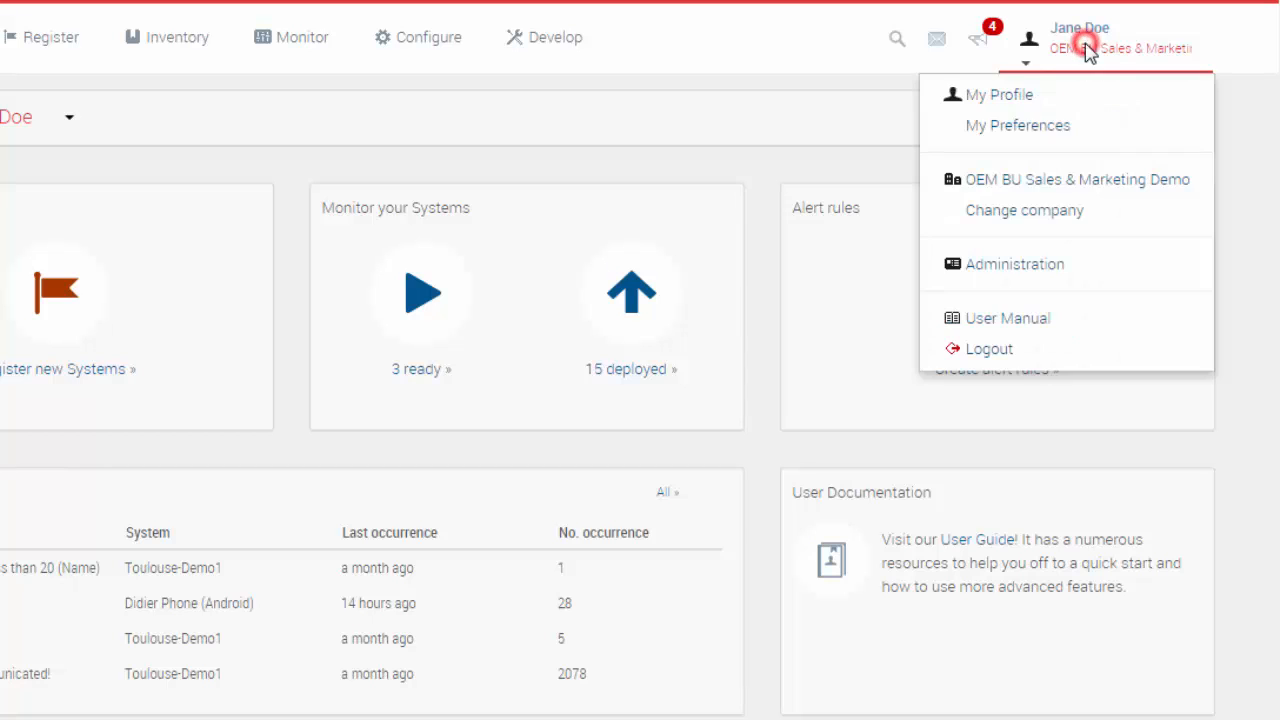
left_click(1013, 263)
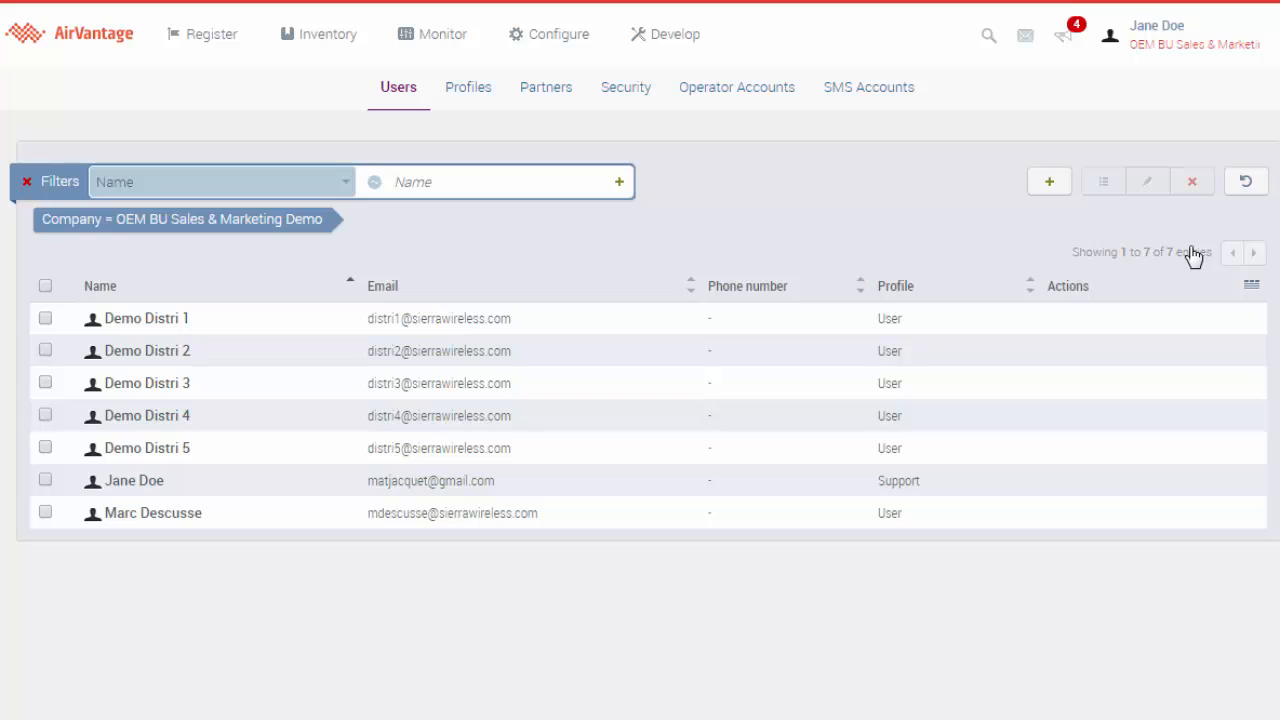
left_click(736, 87)
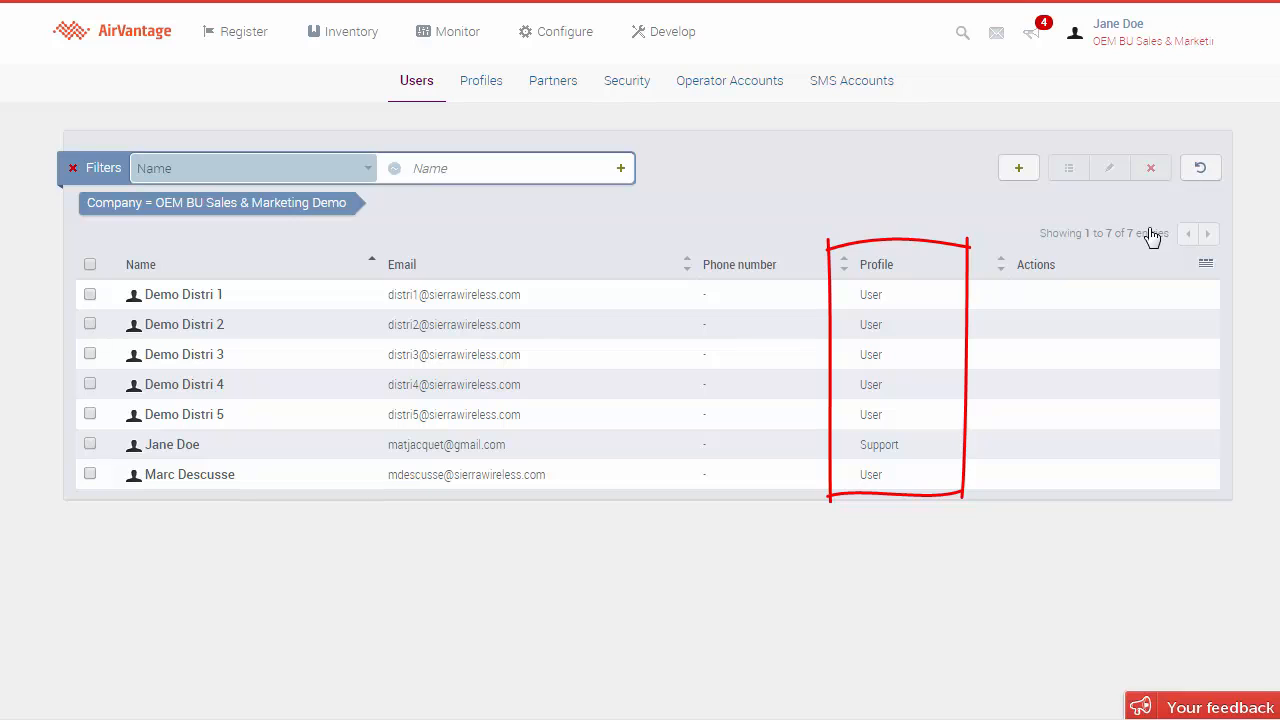
mouse_move(1052, 444)
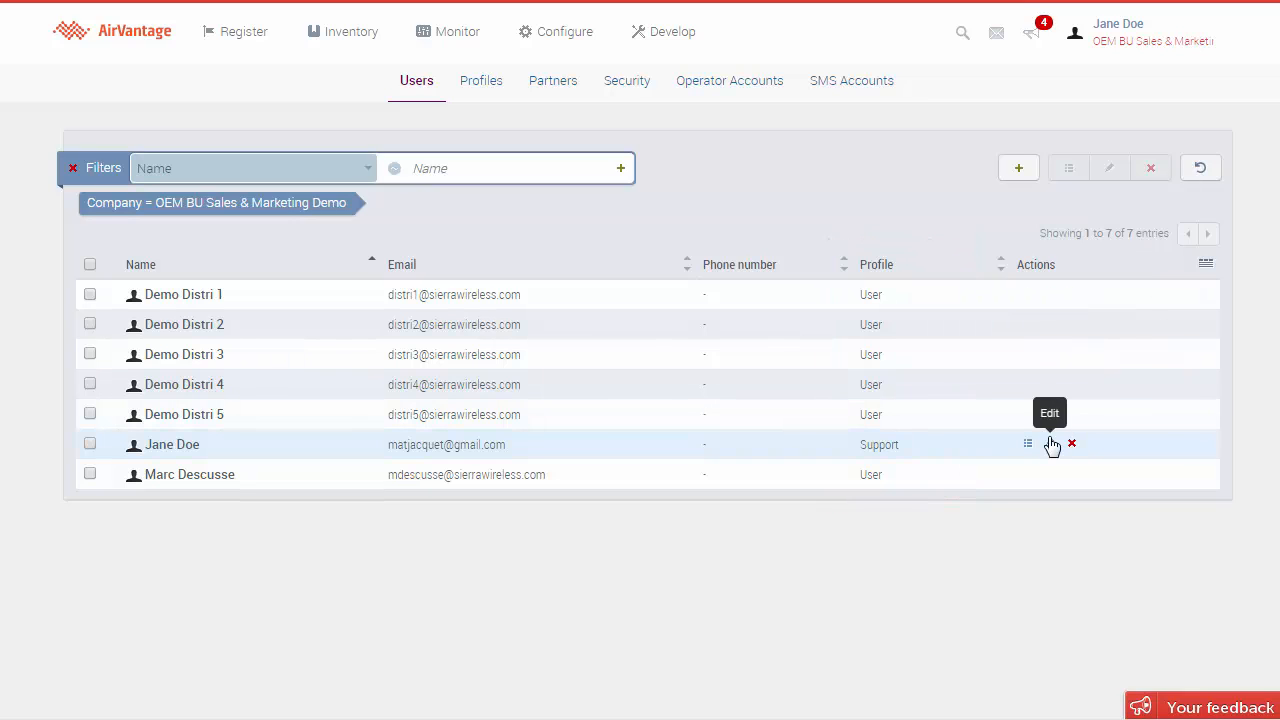
mouse_move(1070, 447)
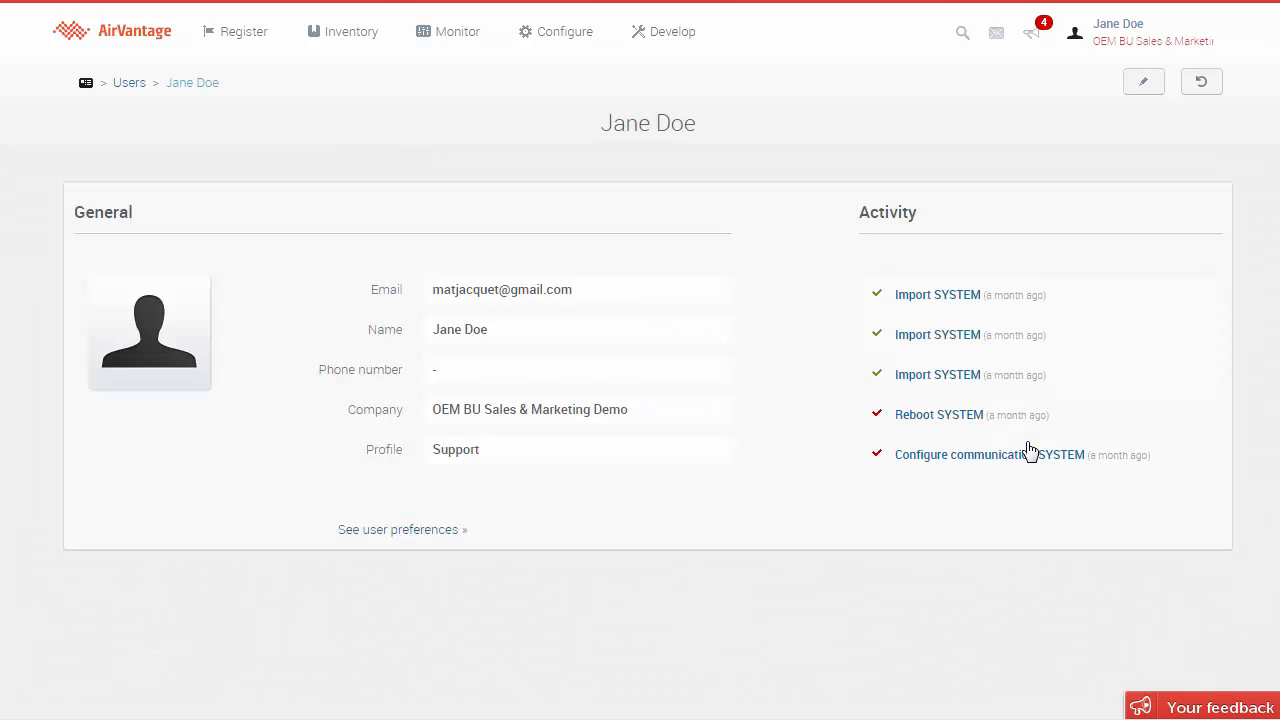
left_click(403, 529)
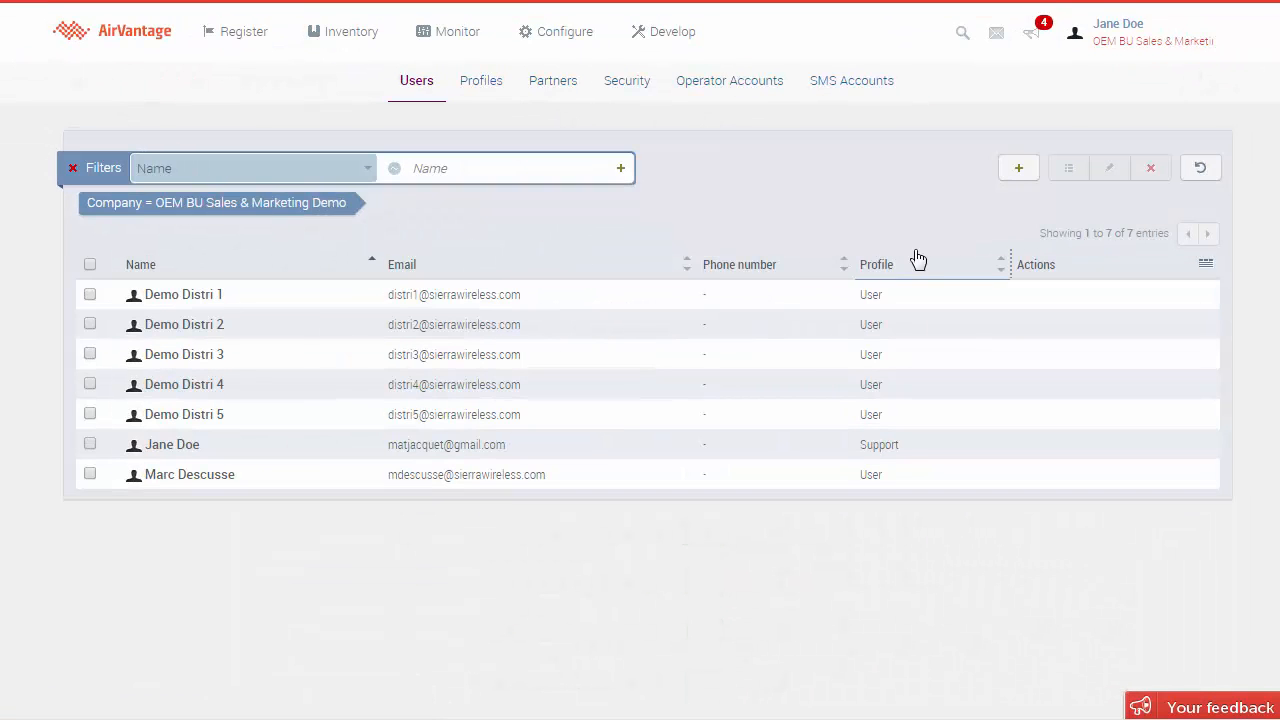
left_click(1018, 167)
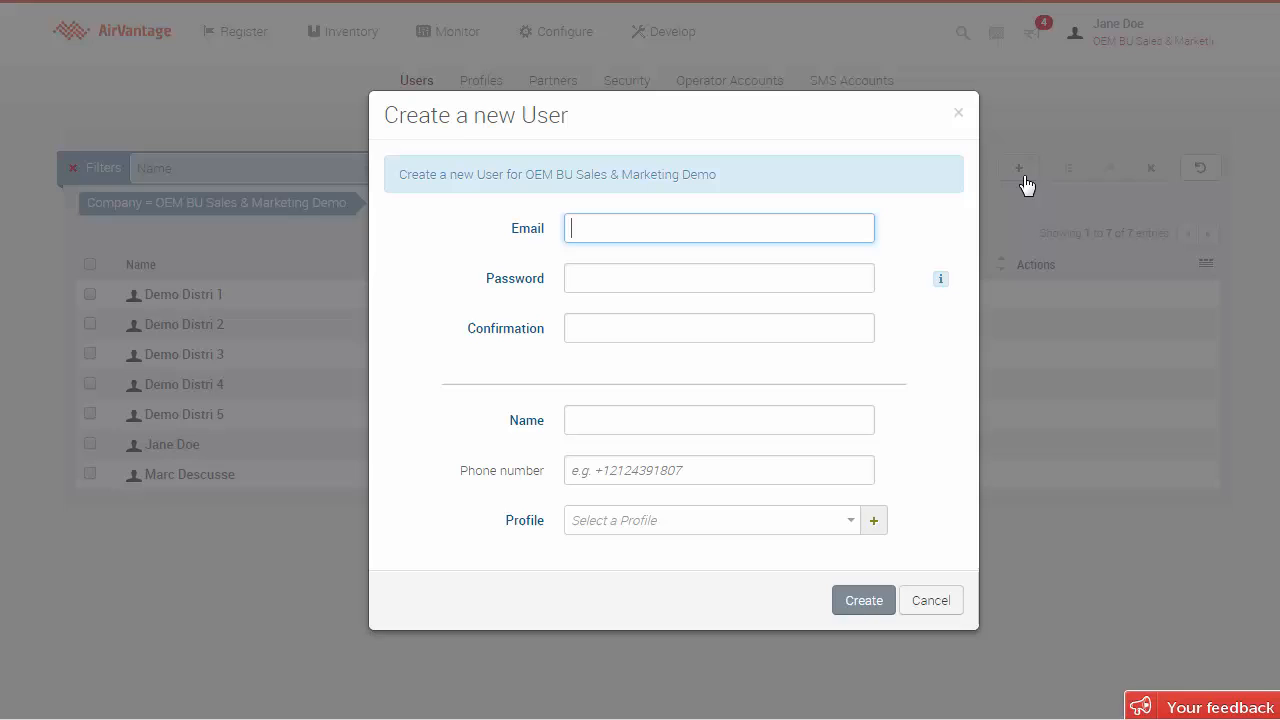
mouse_move(1024, 192)
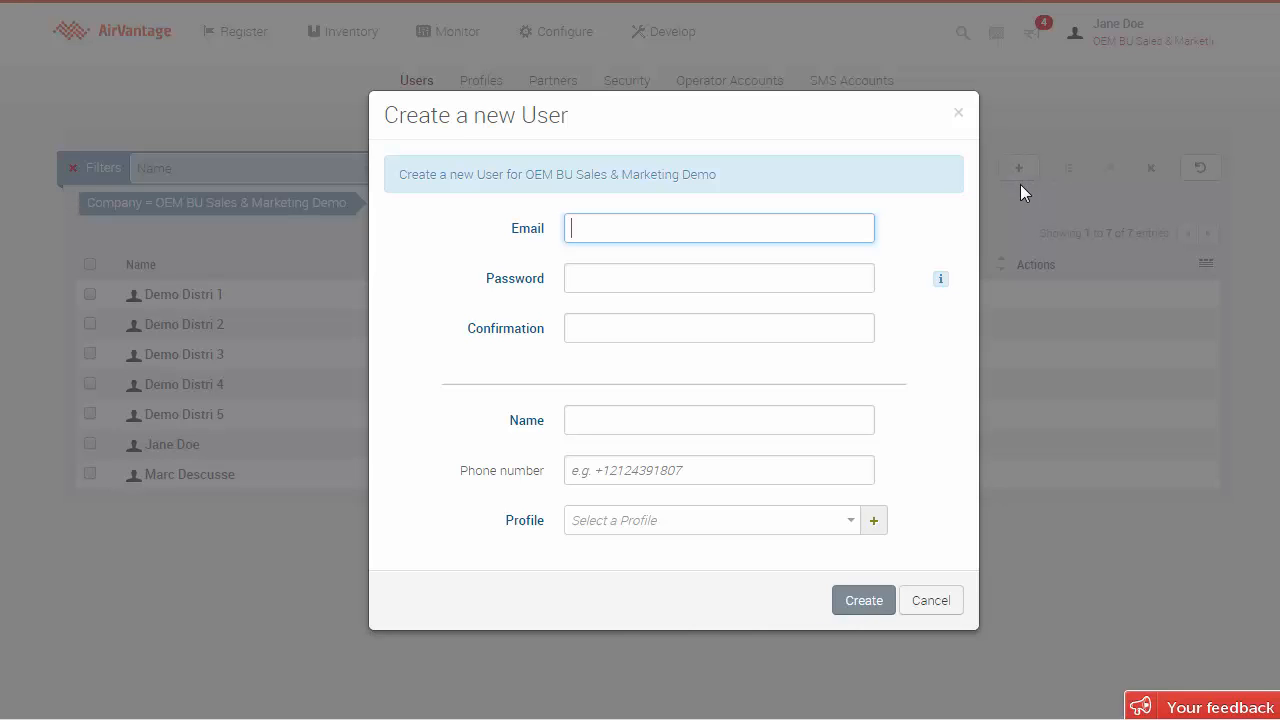
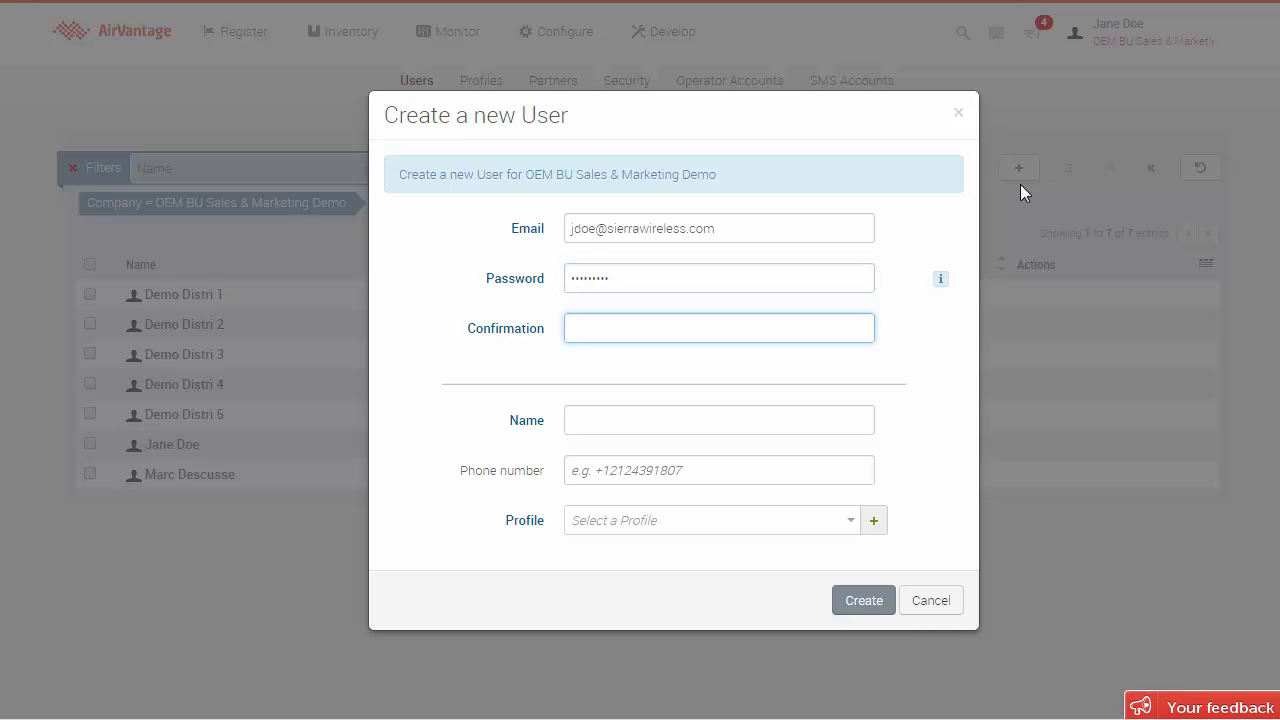
type("John Doe")
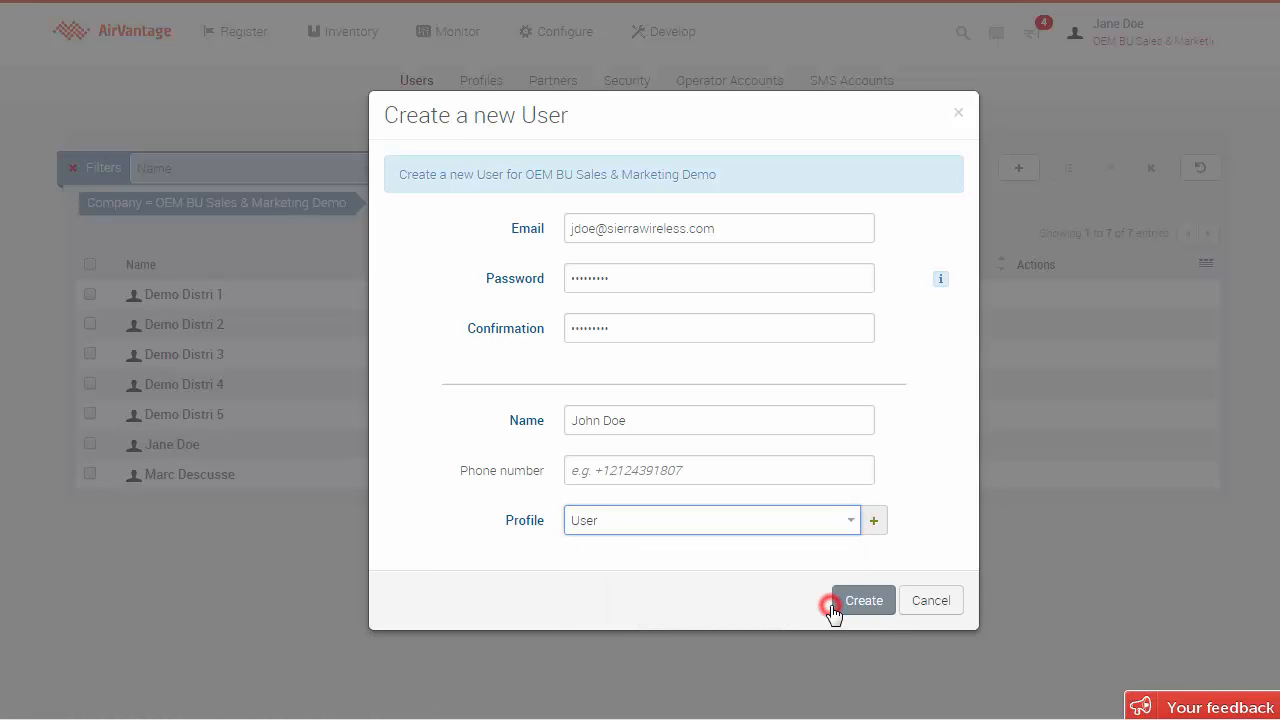
left_click(839, 600)
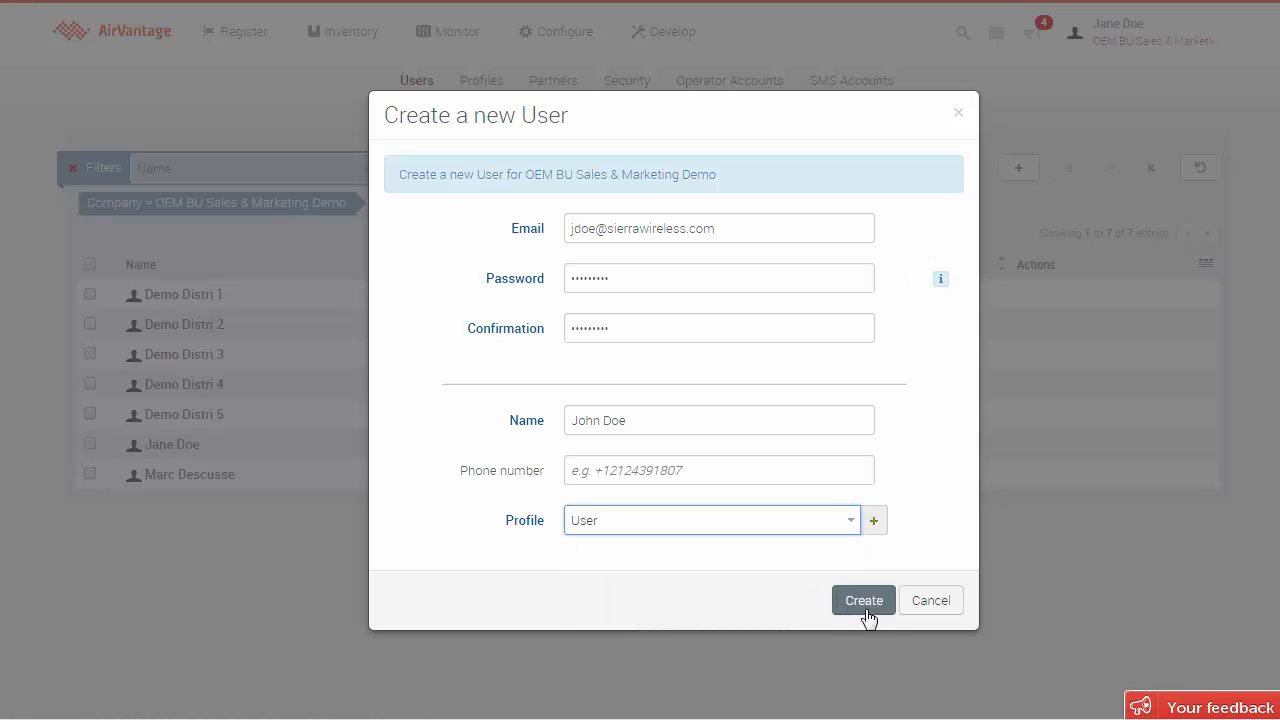
left_click(863, 600)
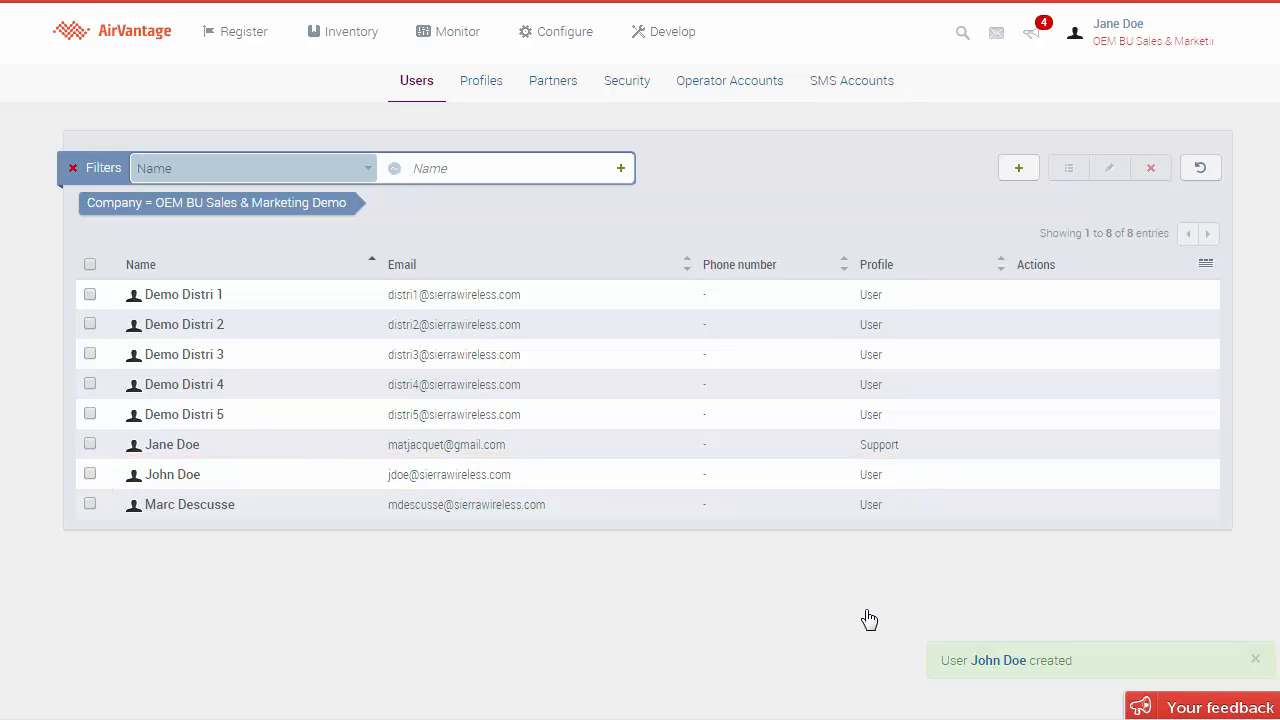
Review the Partner, Support and User profiles, then go to the Profiles section
left_click(711, 520)
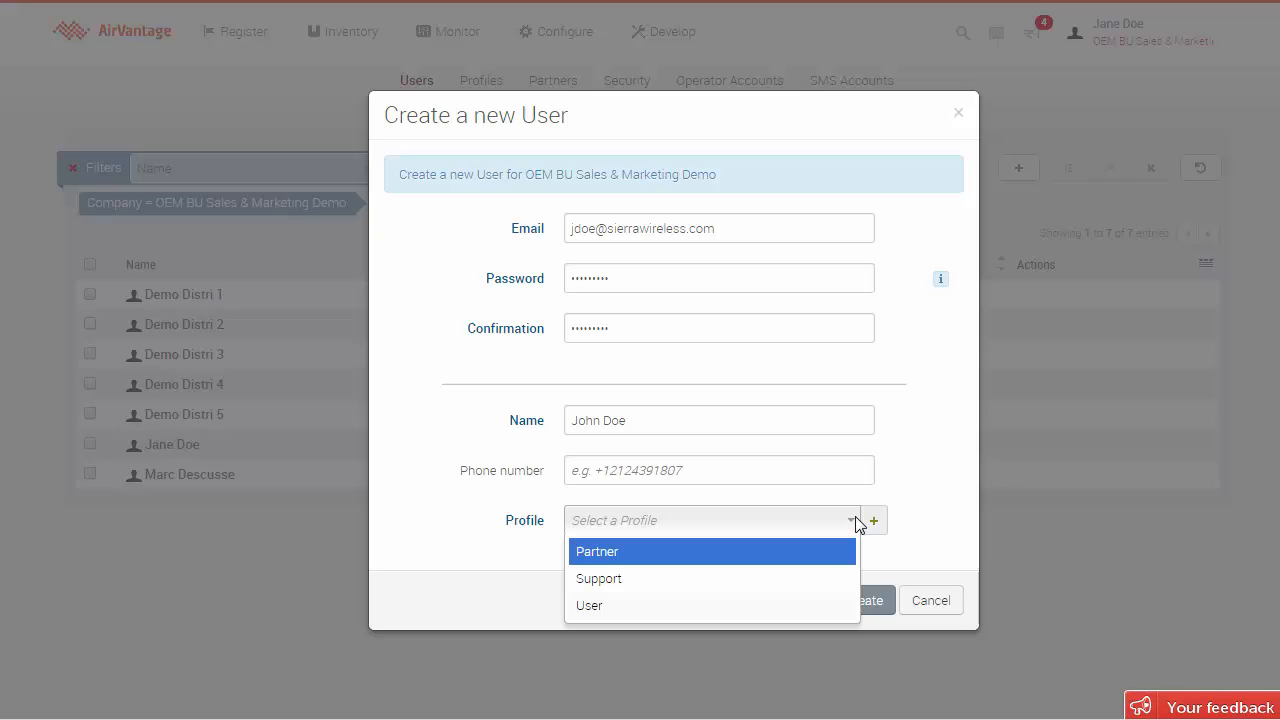
mouse_move(842, 555)
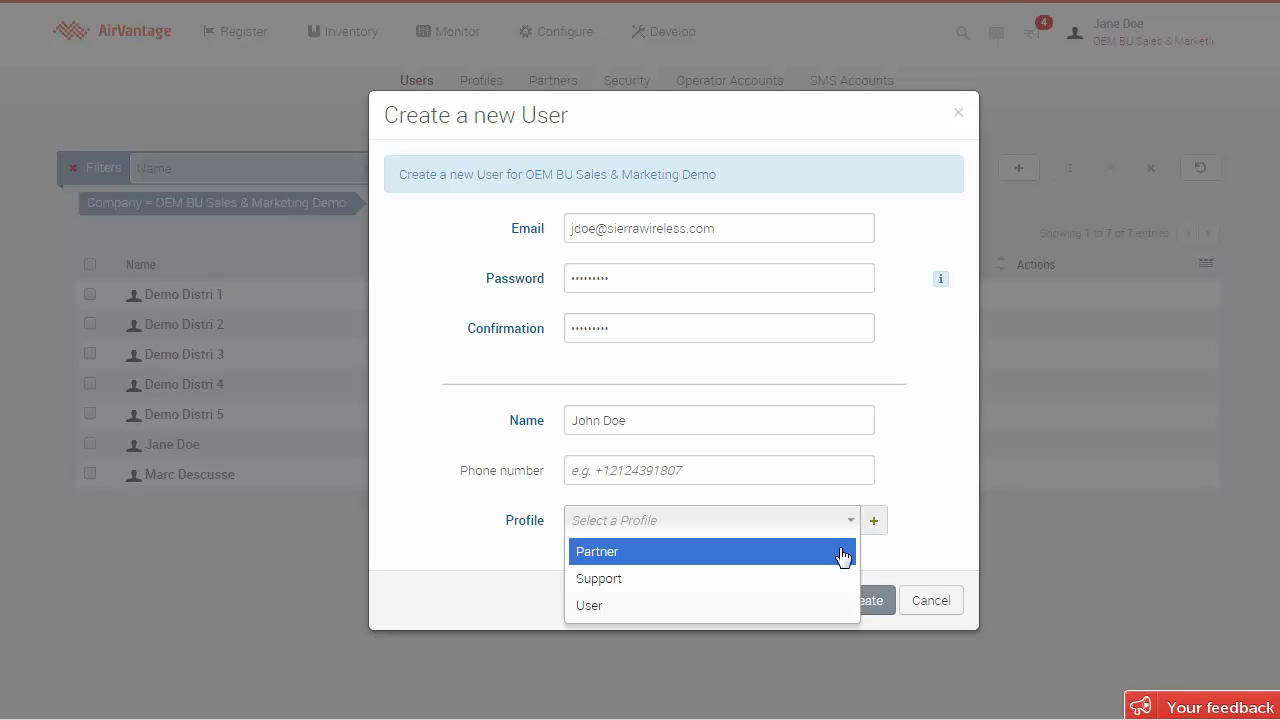
mouse_move(833, 614)
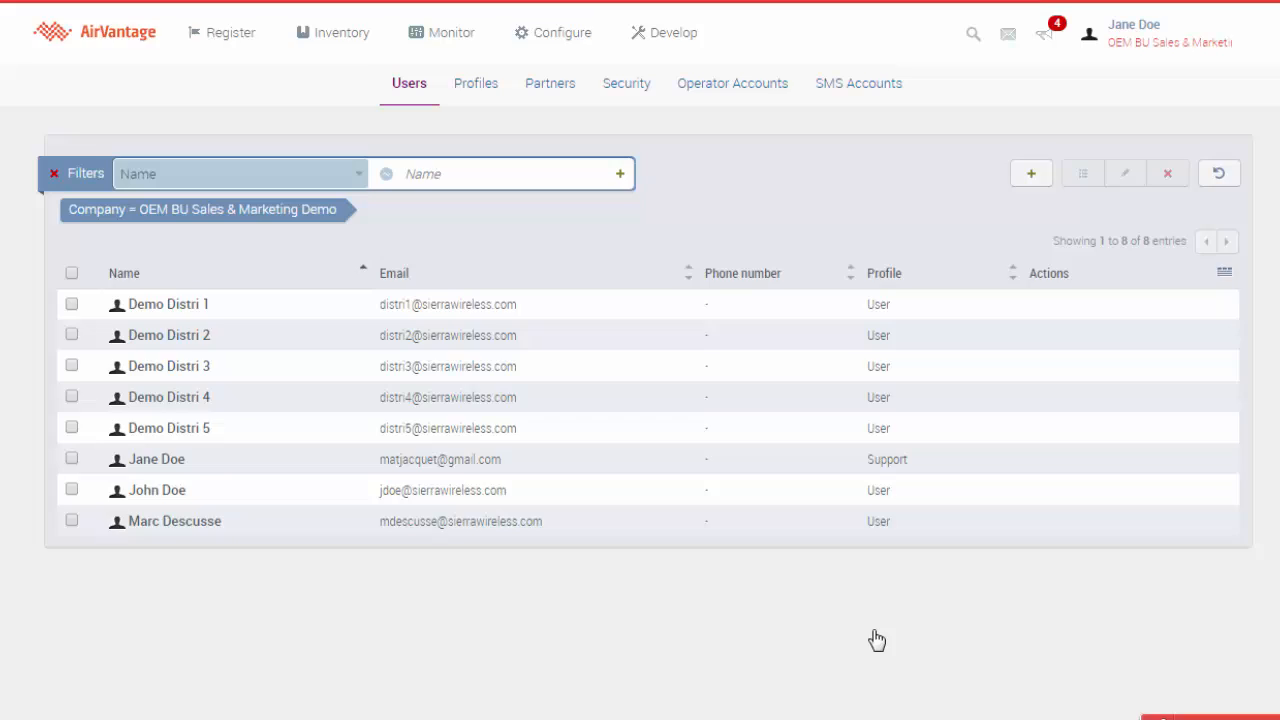
left_click(476, 83)
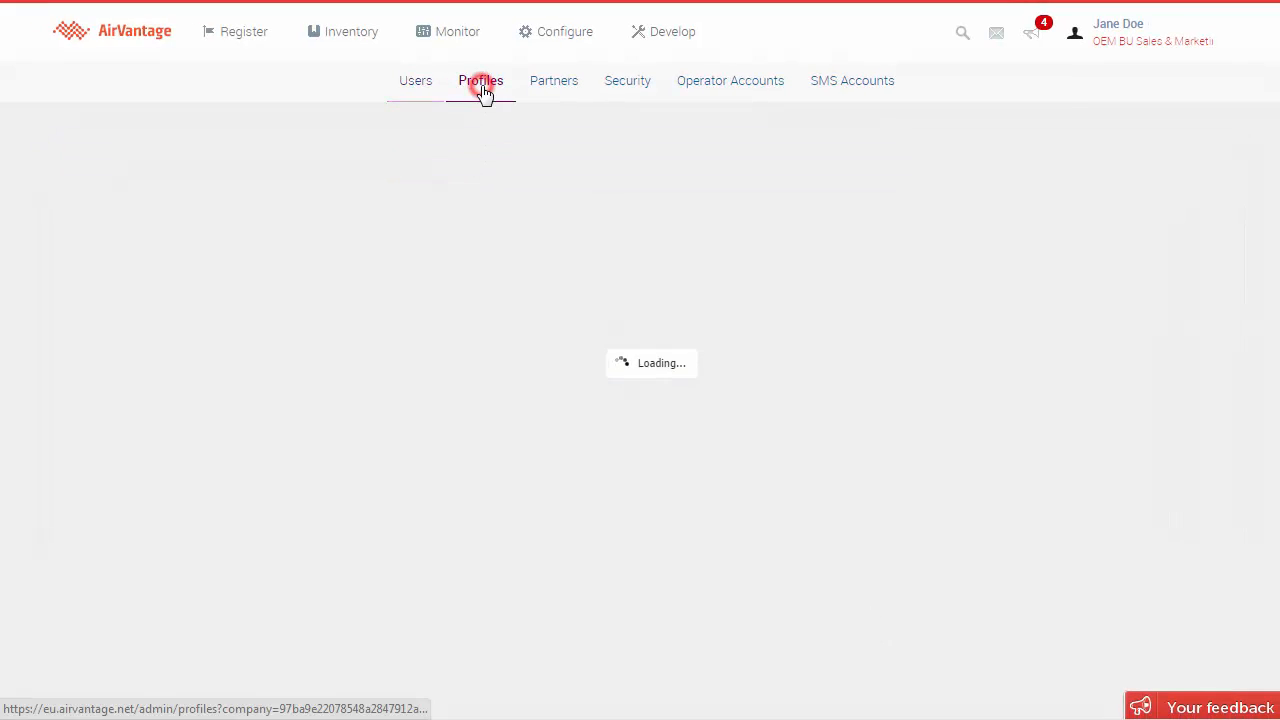
left_click(480, 81)
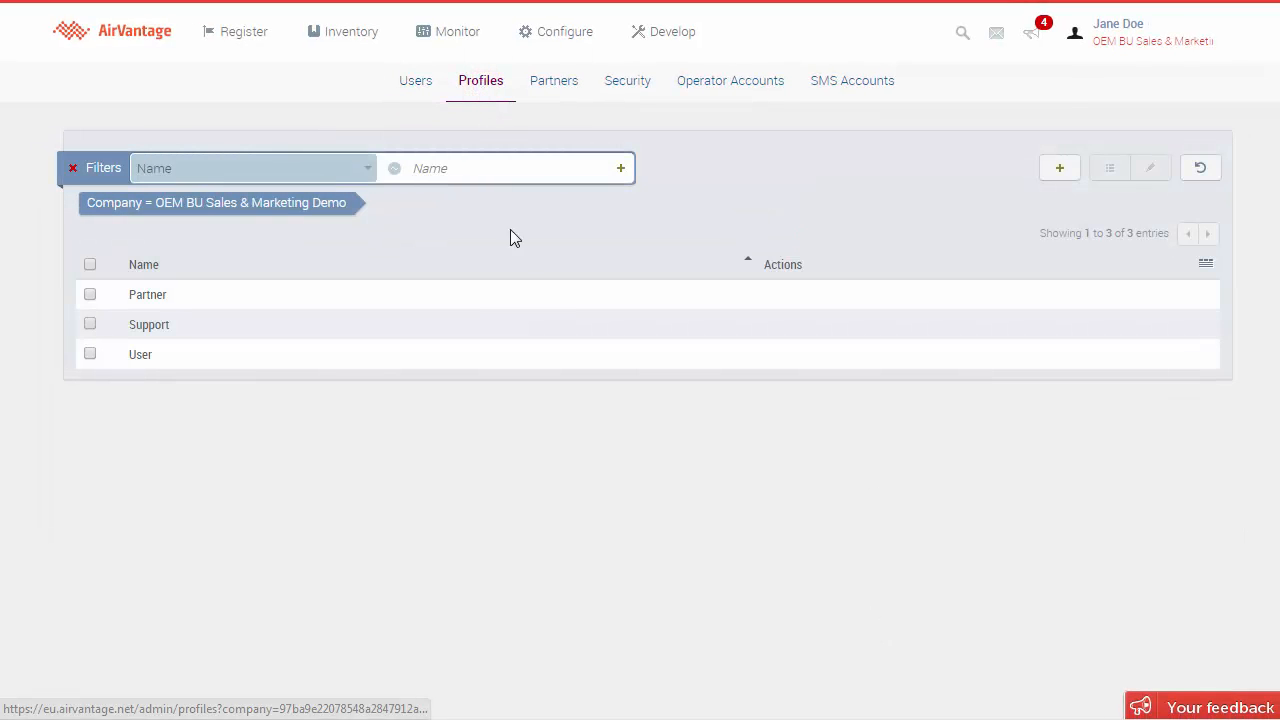
left_click(147, 294)
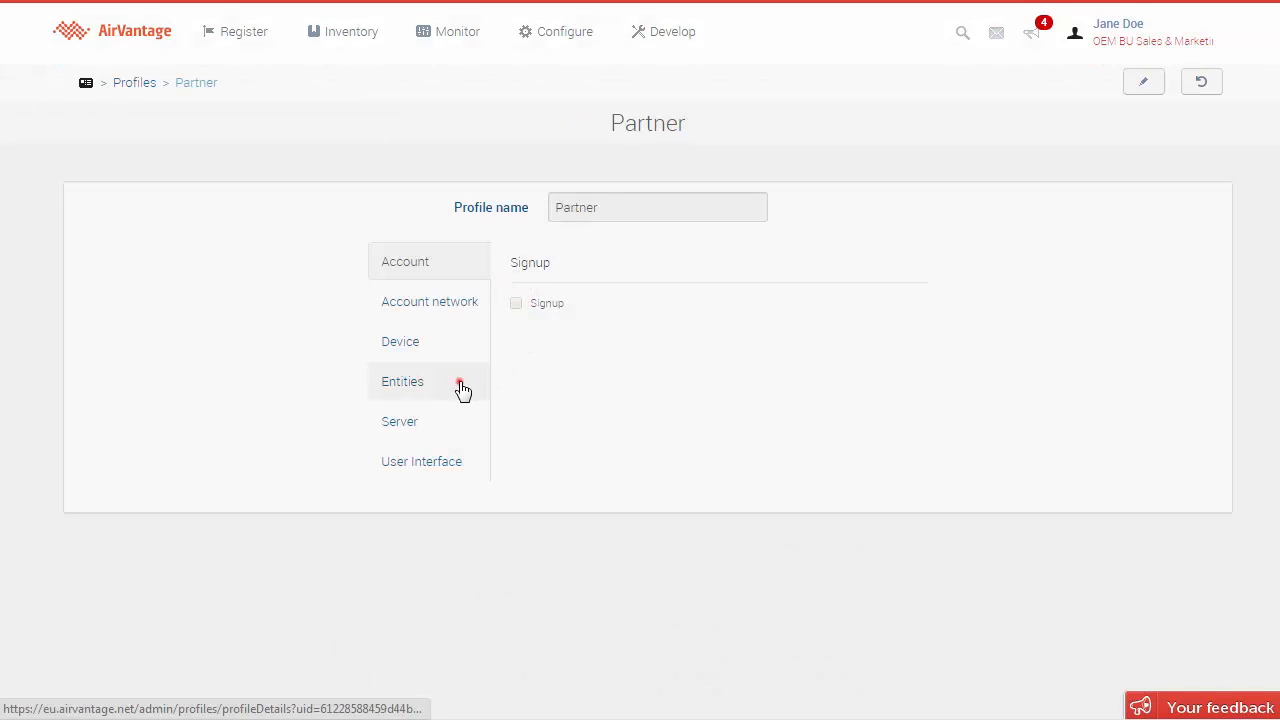
left_click(402, 382)
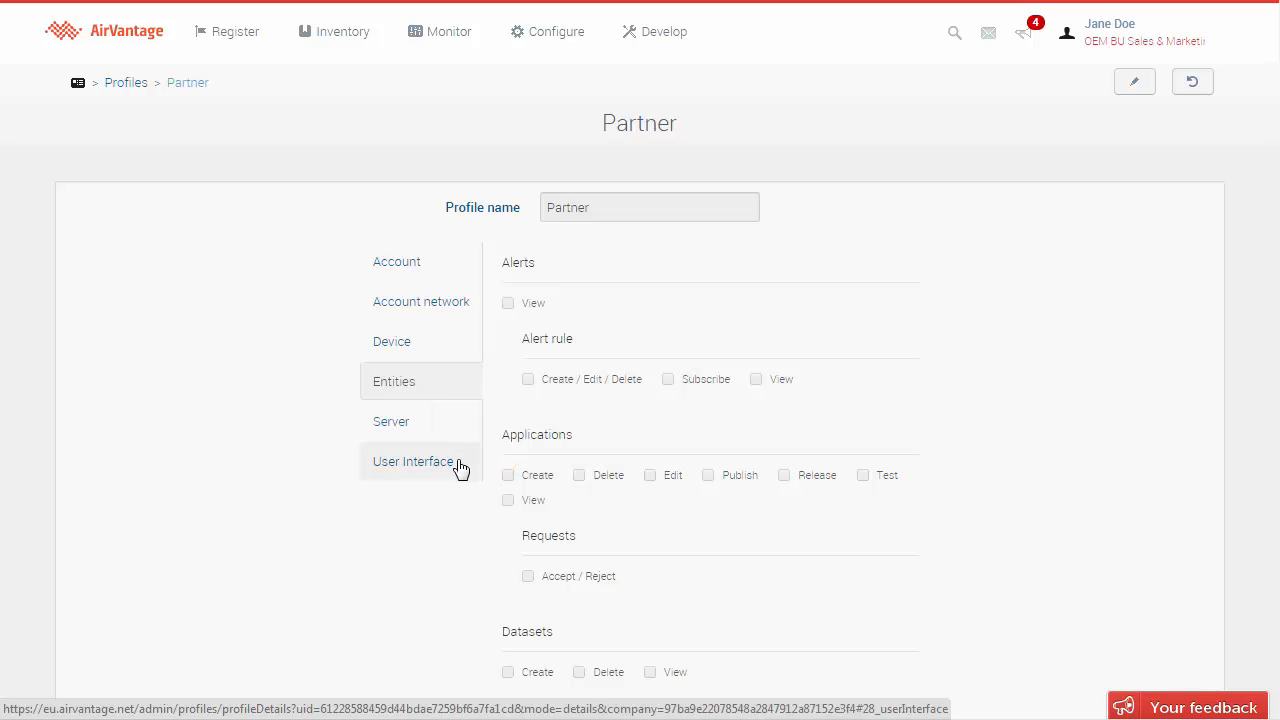
left_click(399, 421)
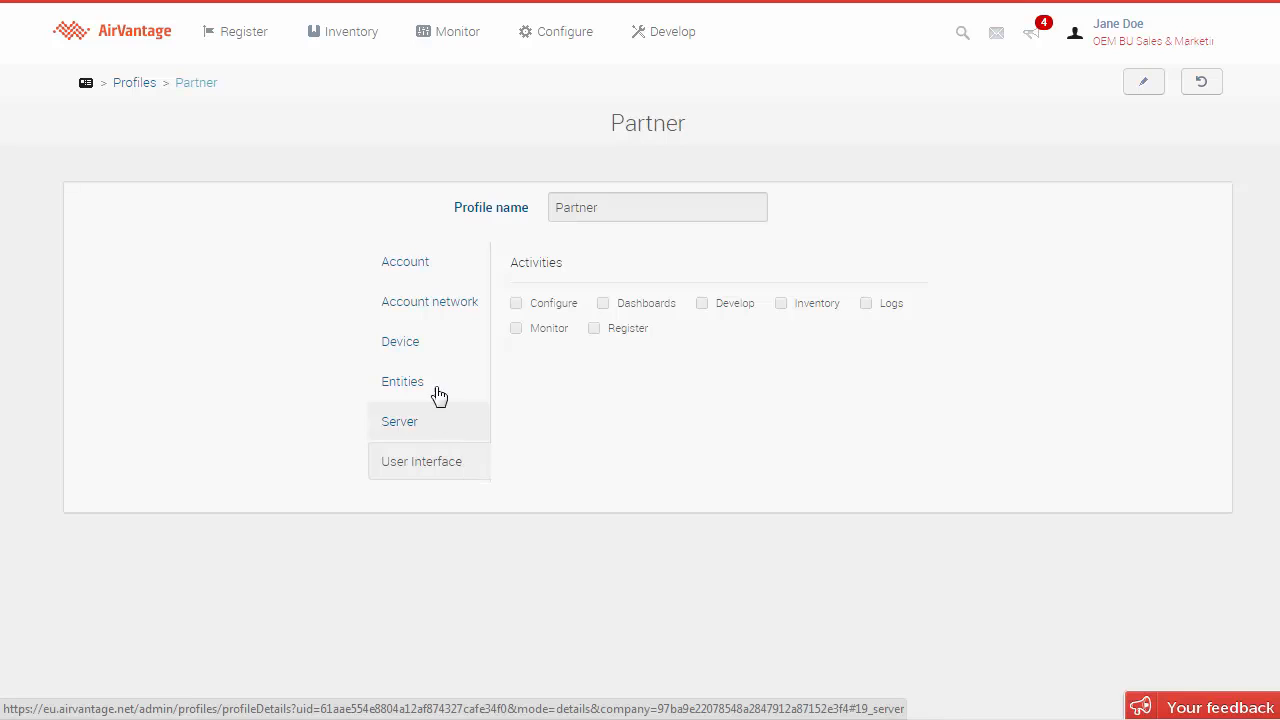
left_click(400, 341)
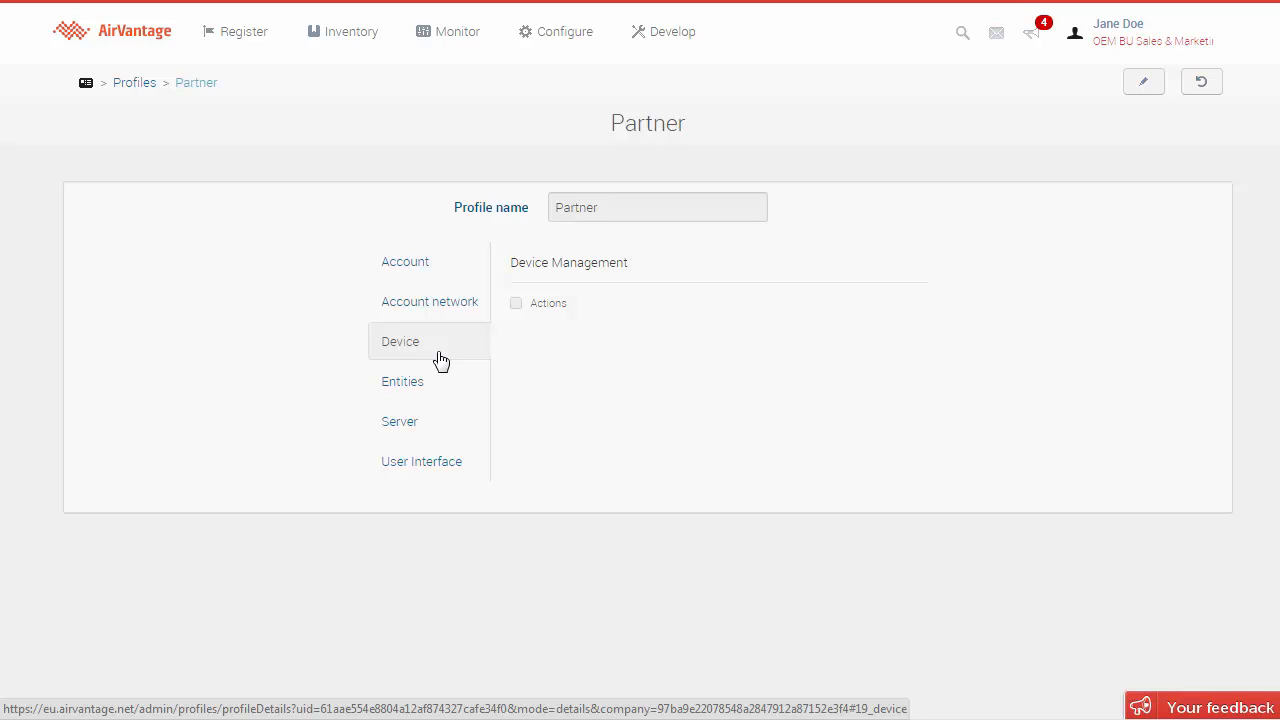
mouse_move(134, 84)
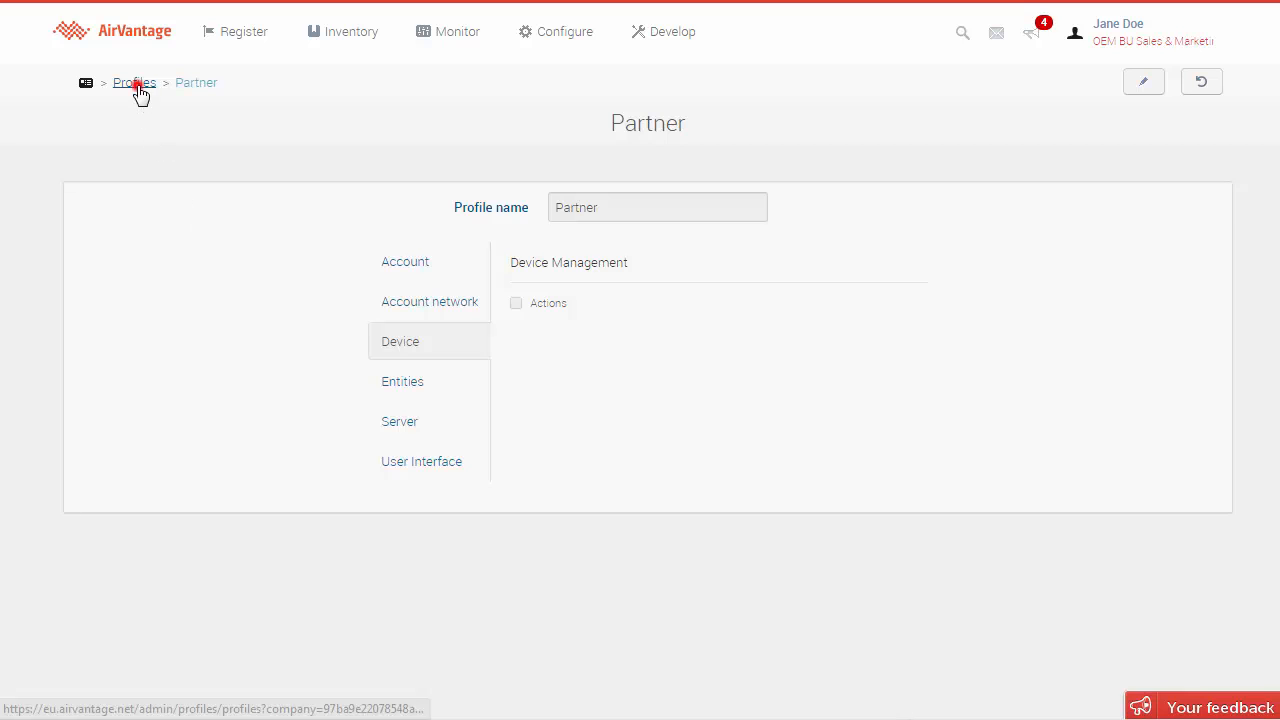
left_click(134, 82)
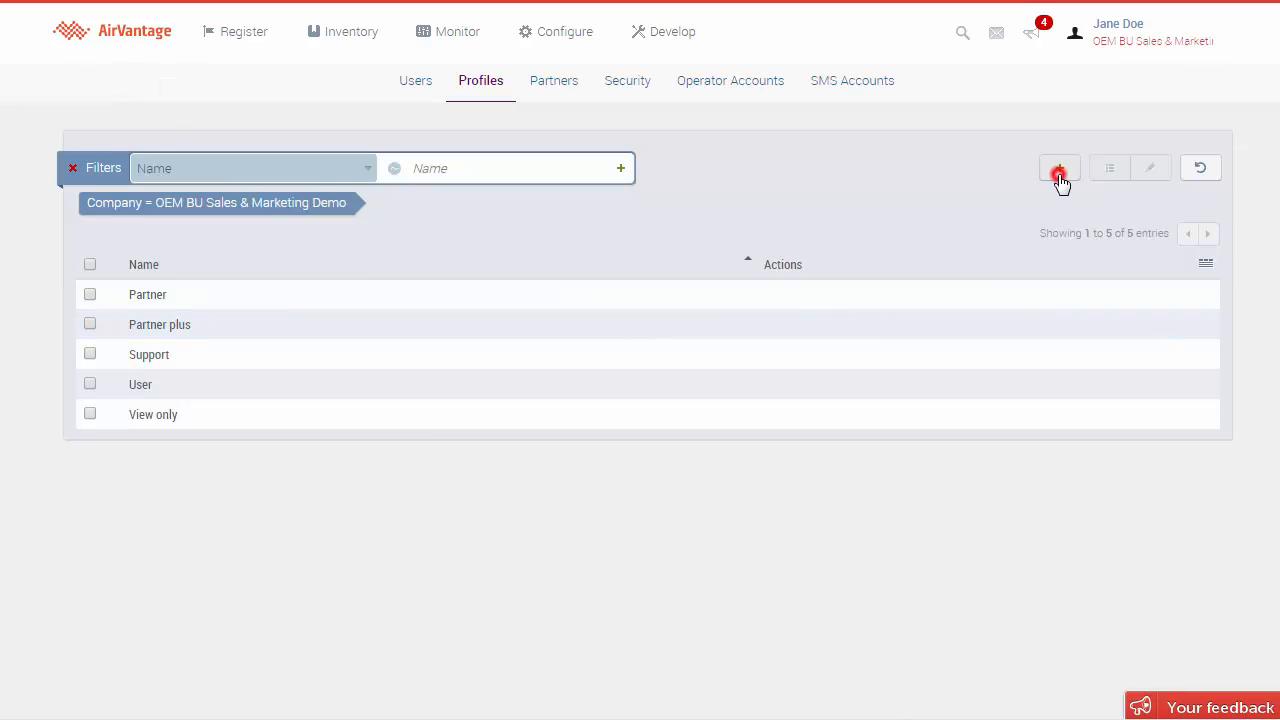
Start a new 'View only' profile, clearing all preset entity permissions
left_click(1059, 167)
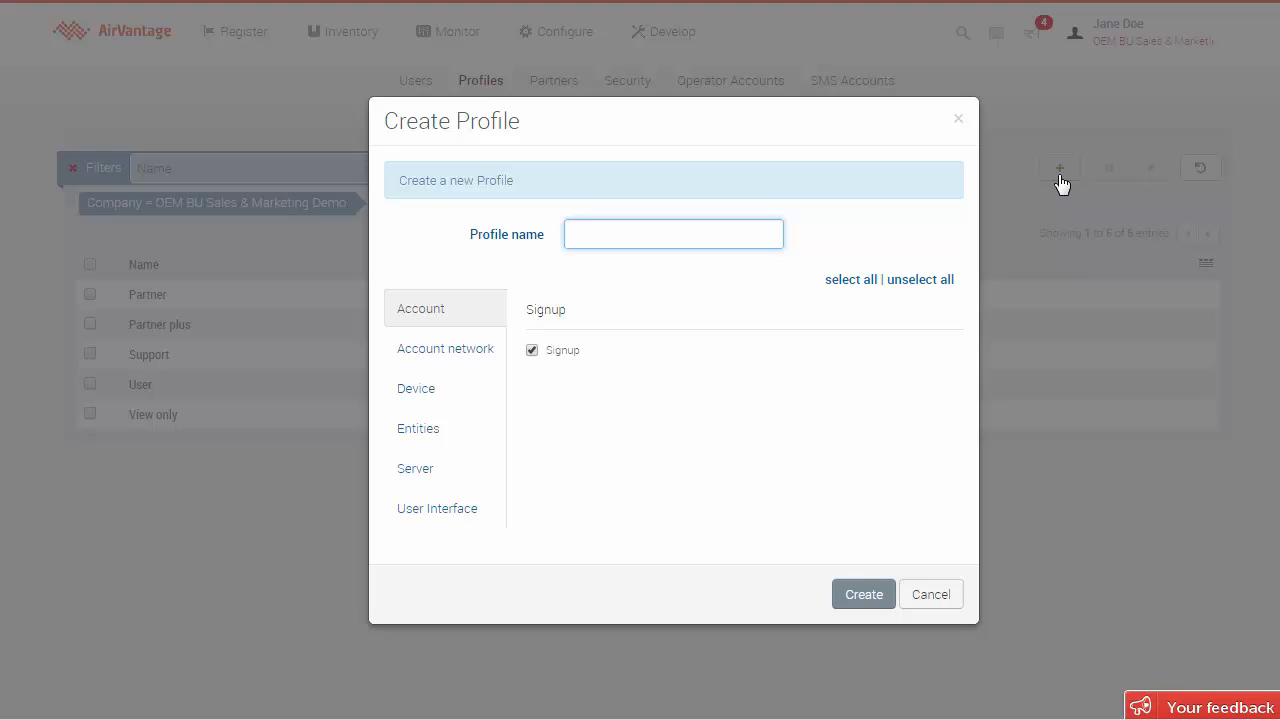
left_click(418, 428)
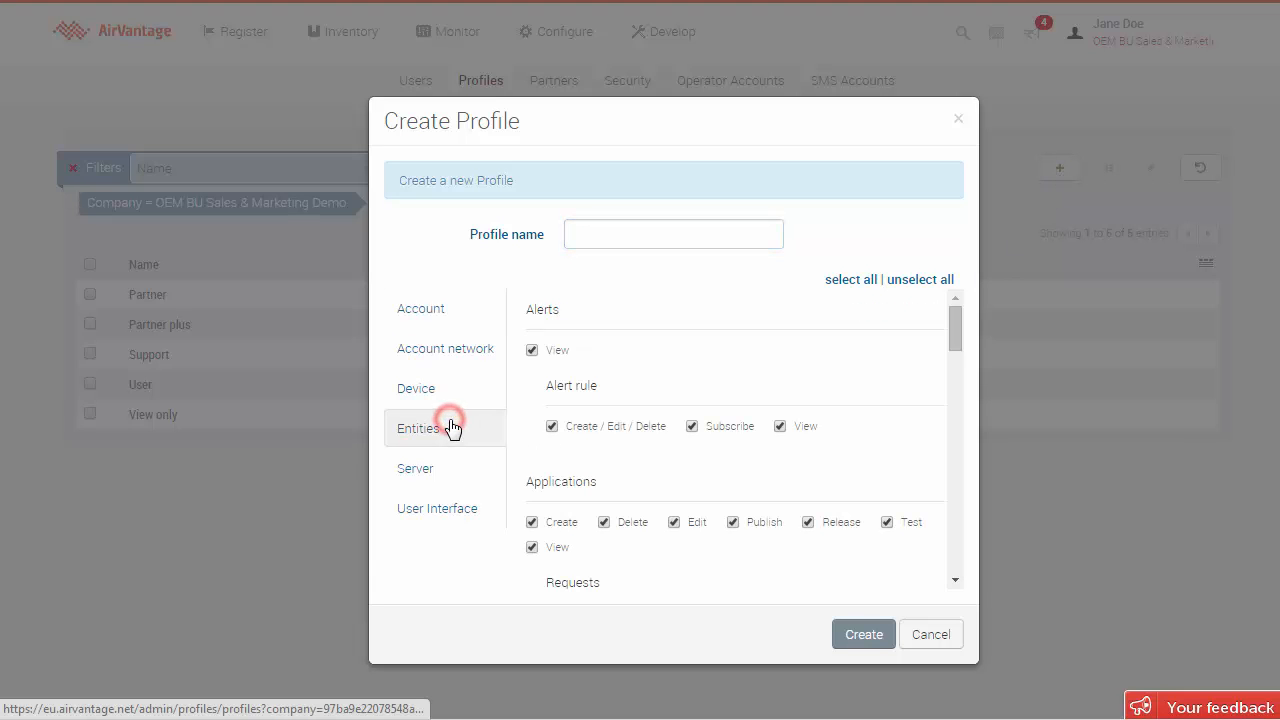
mouse_move(912, 283)
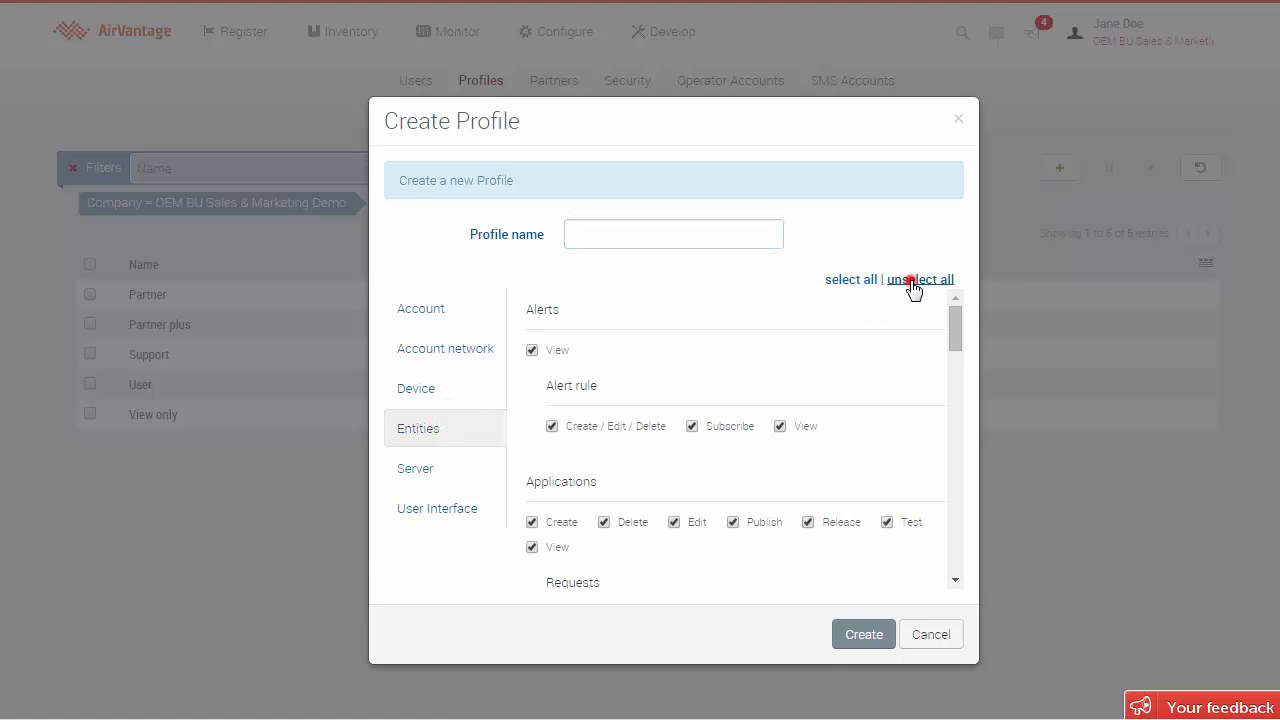
left_click(921, 279)
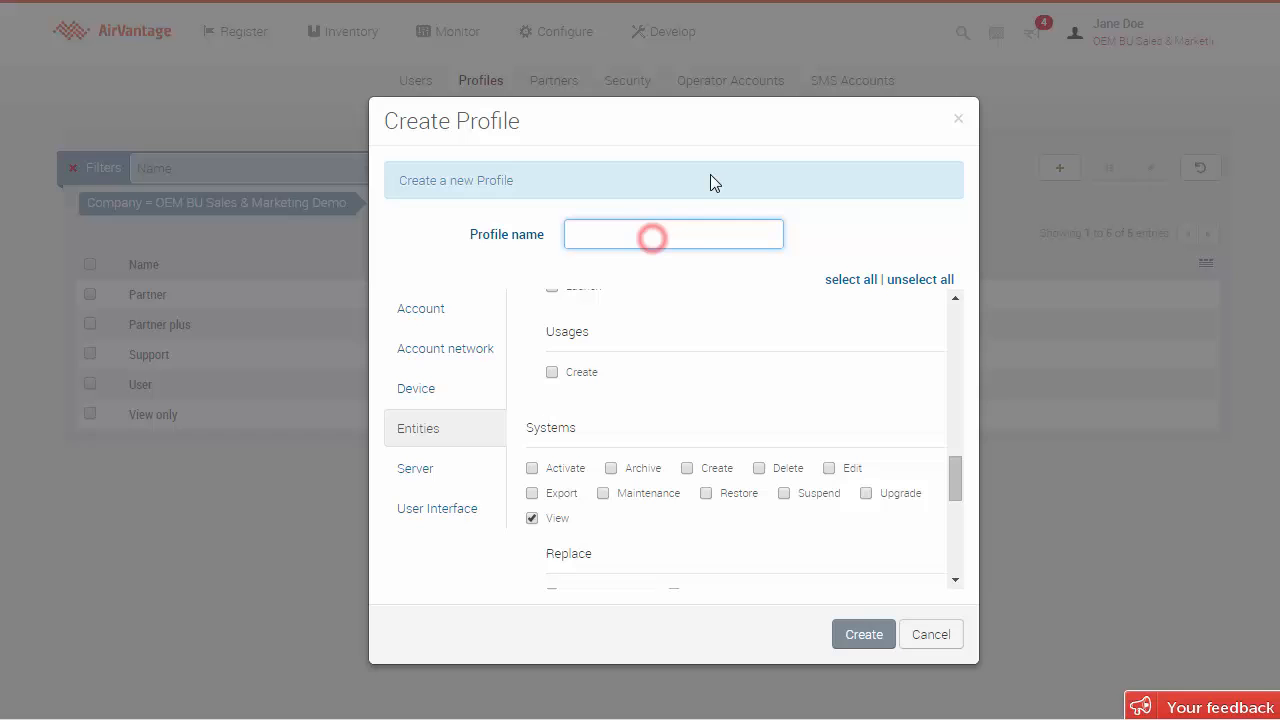
type("View only")
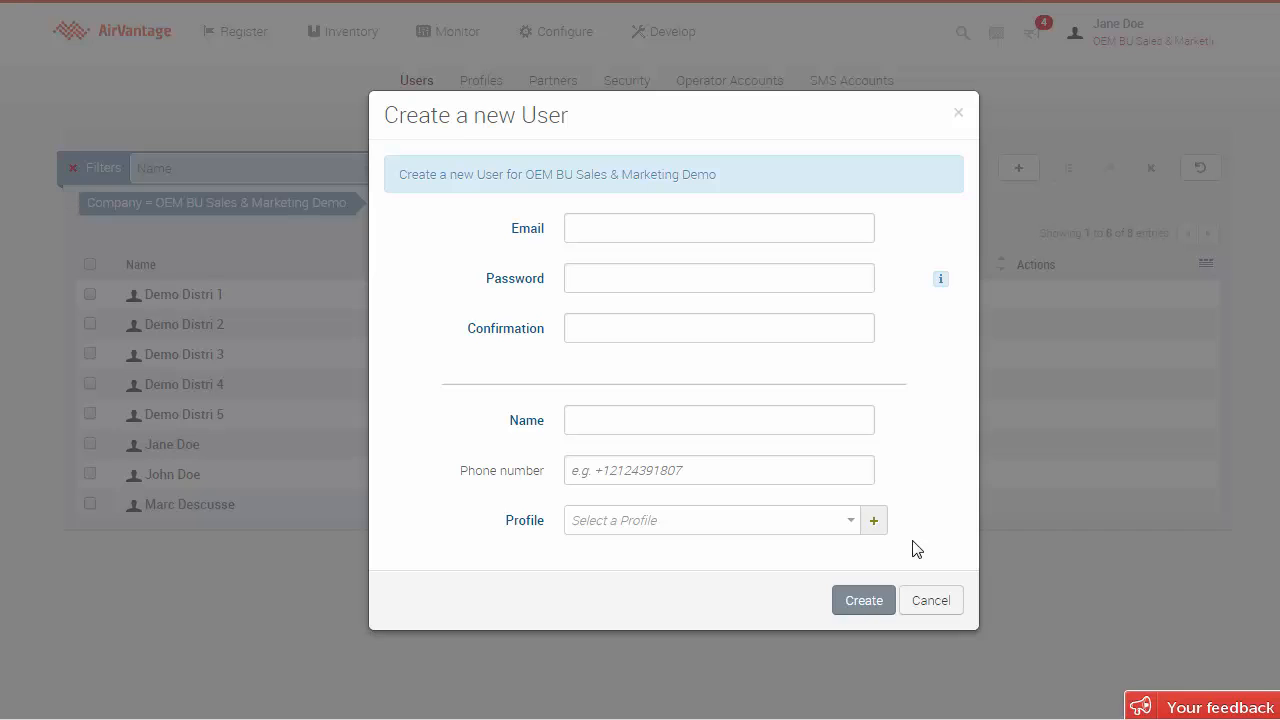
mouse_move(874, 520)
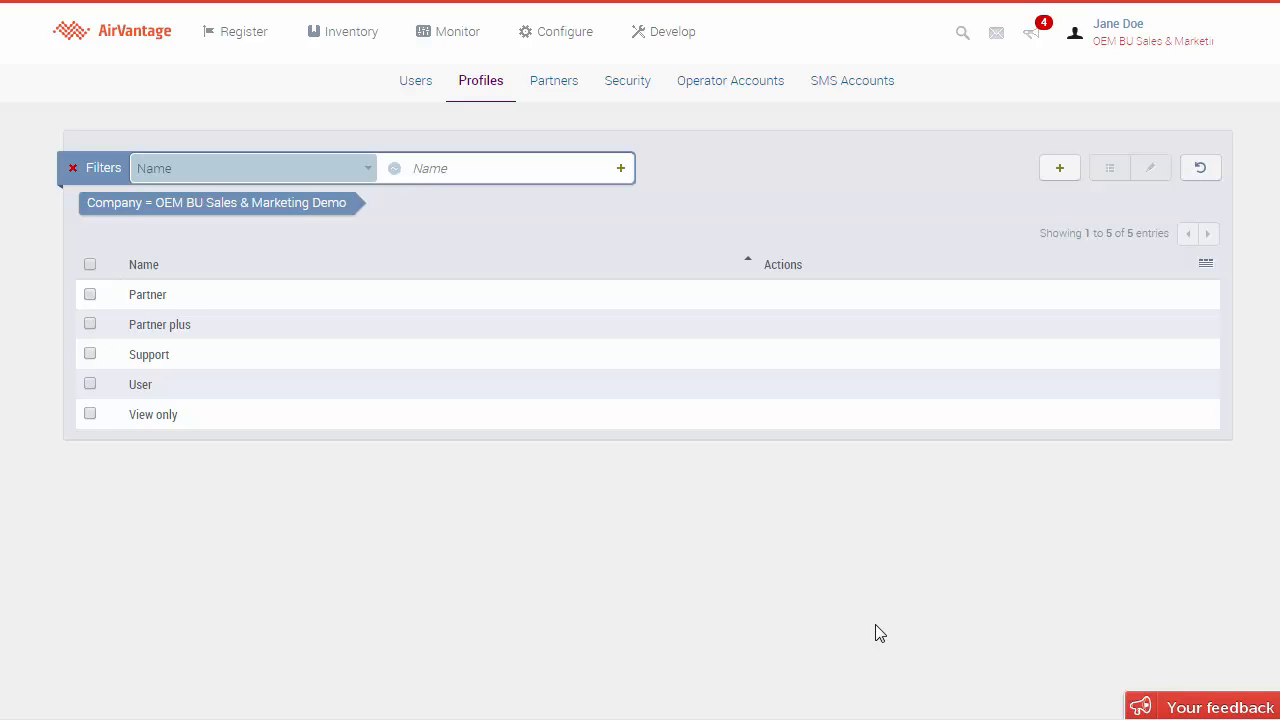
Show the Security settings with the company's nine administrators
left_click(627, 81)
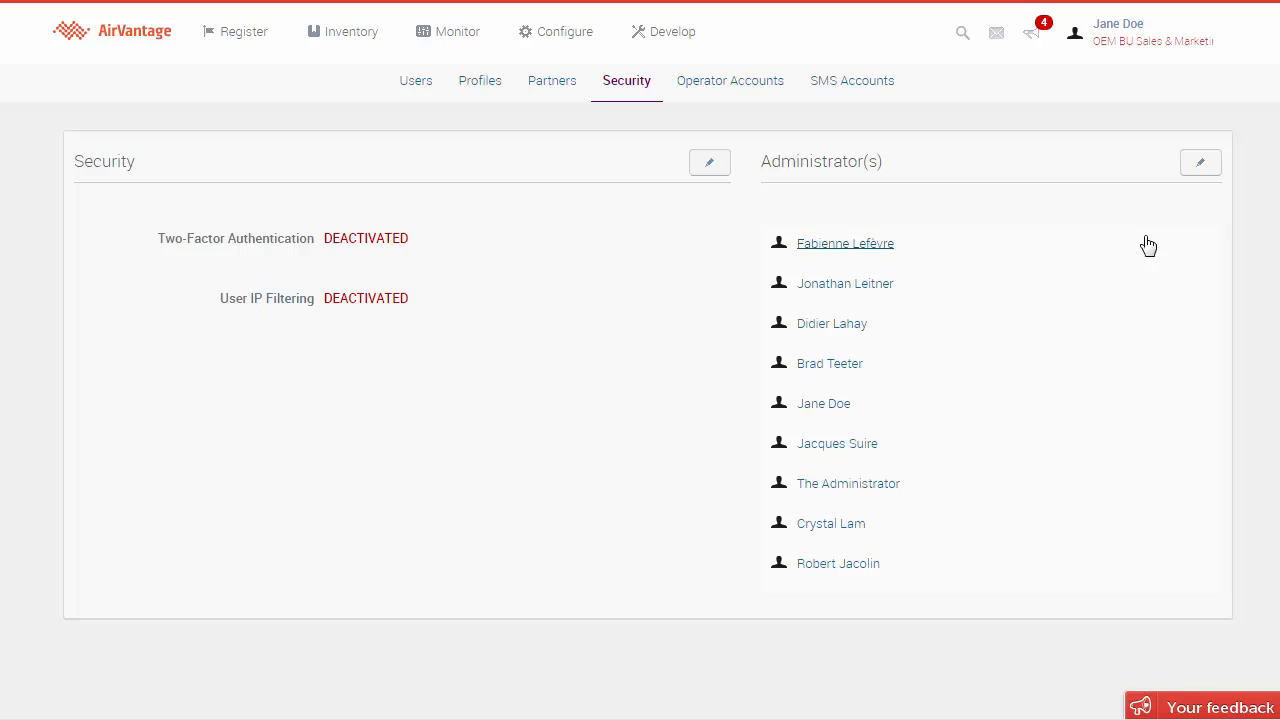
Add John Doe to the administrators list and save the update
left_click(1200, 162)
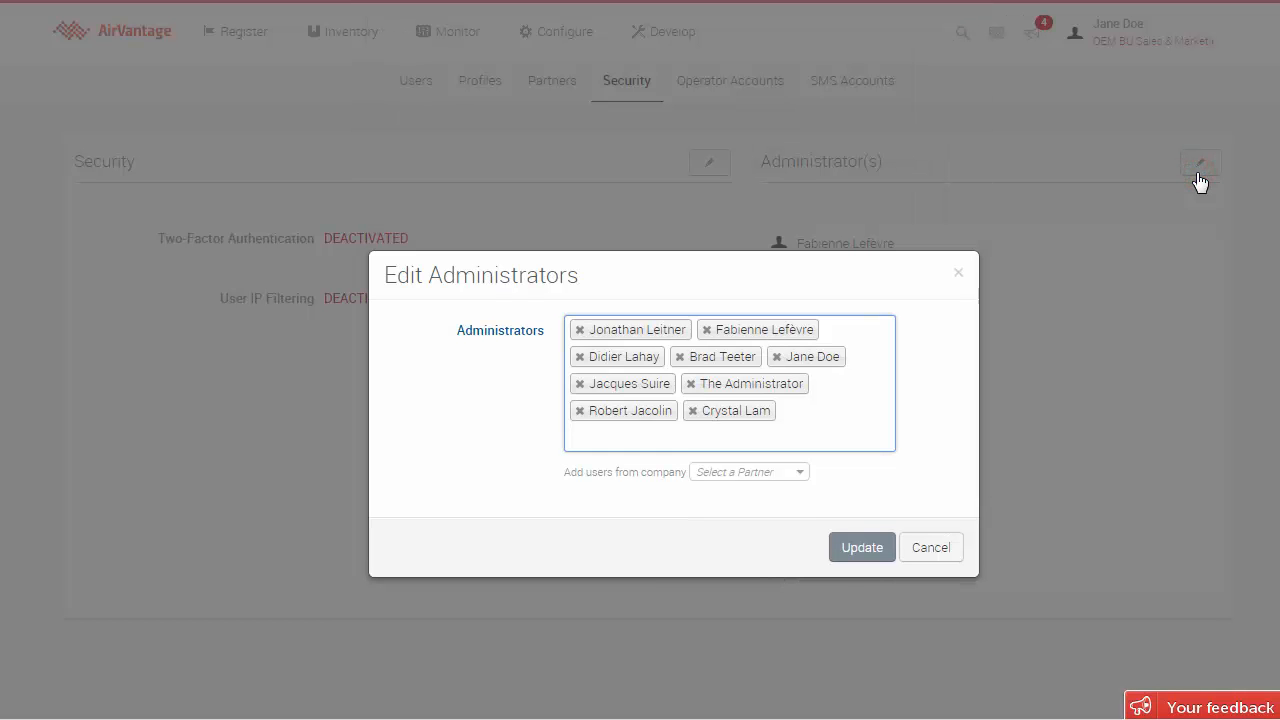
type("john")
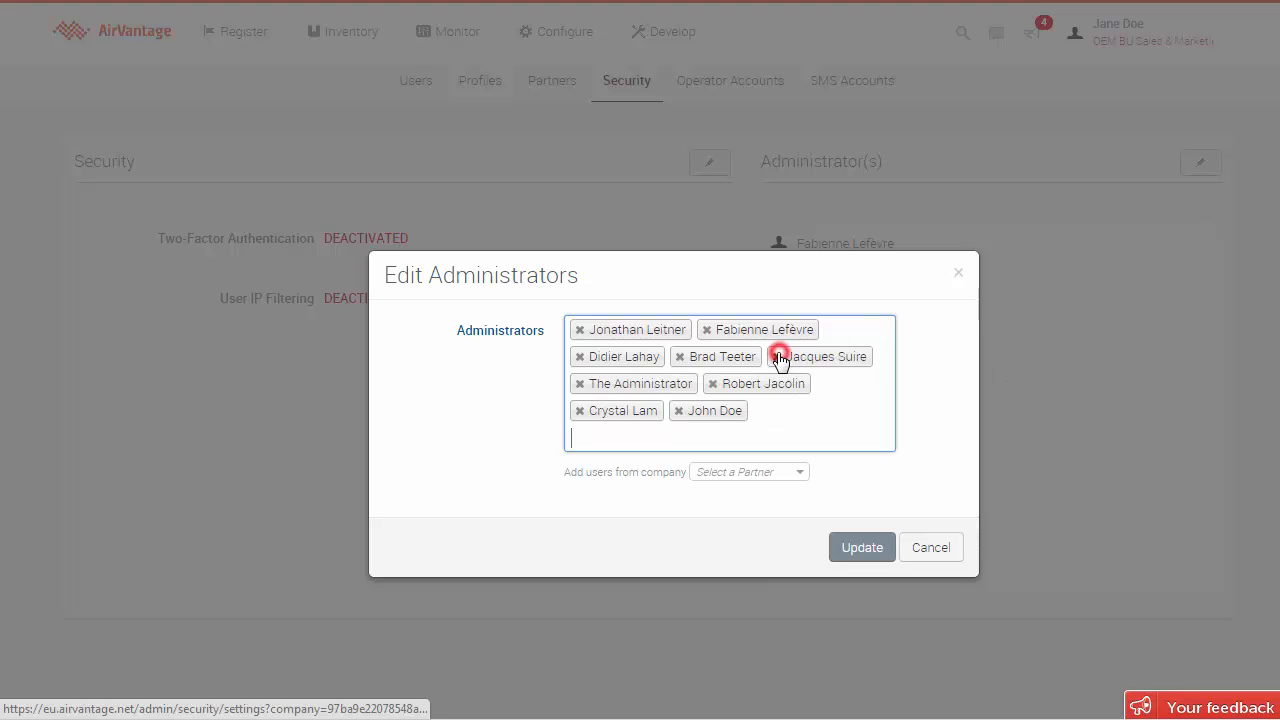
left_click(862, 547)
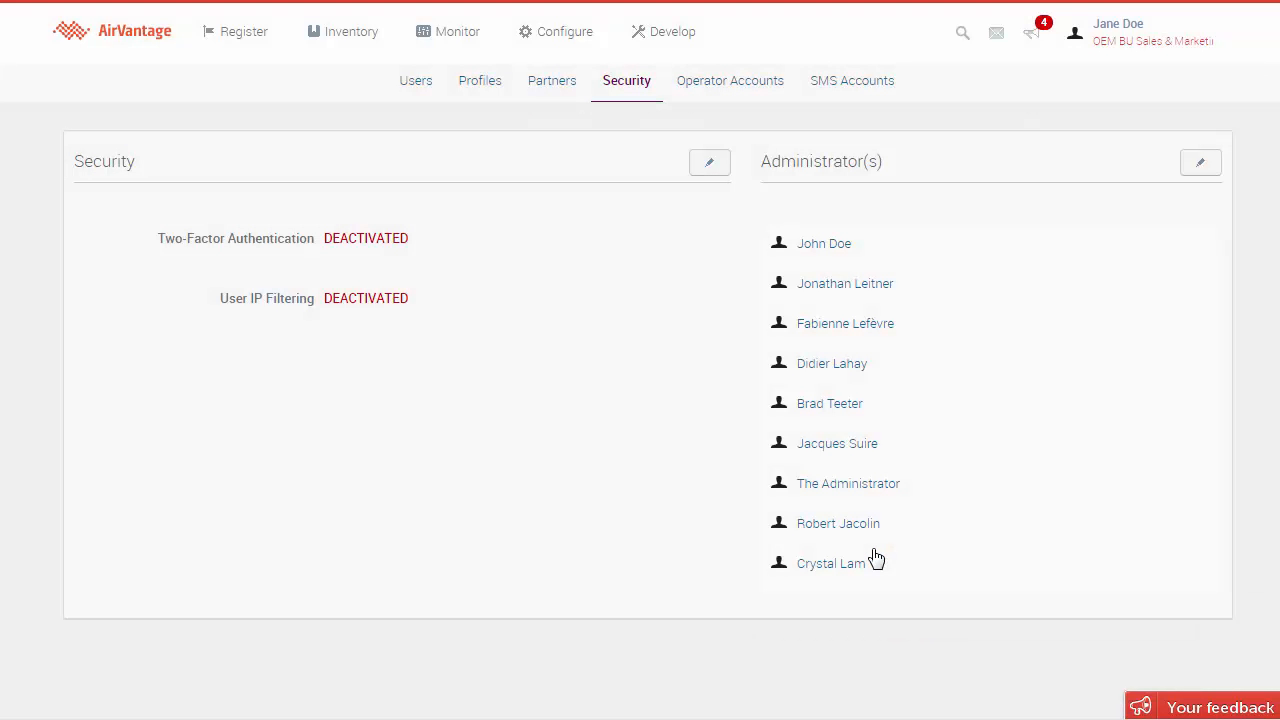